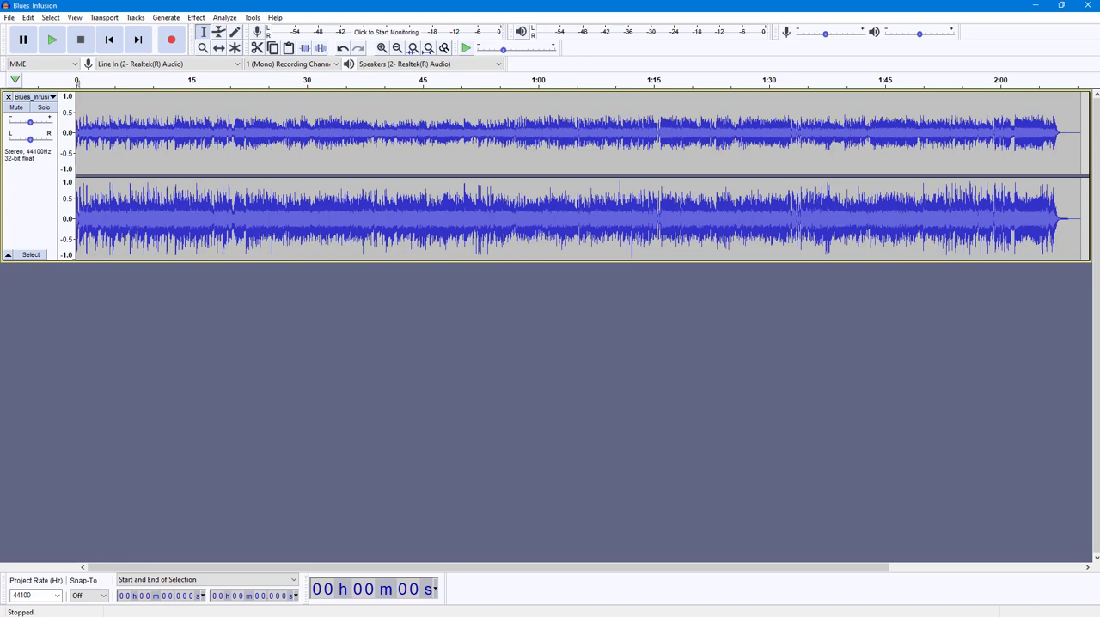
mouse_move(913, 356)
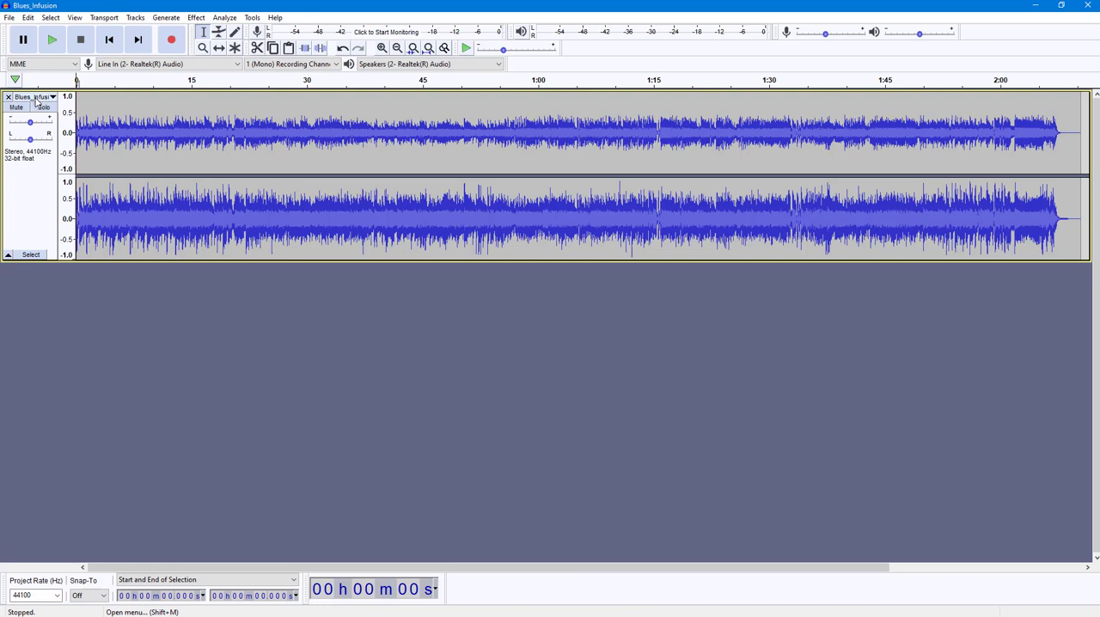
Switch Blues_Infusion to Spectrogram view and drag its bottom edge down to enlarge it
click(35, 96)
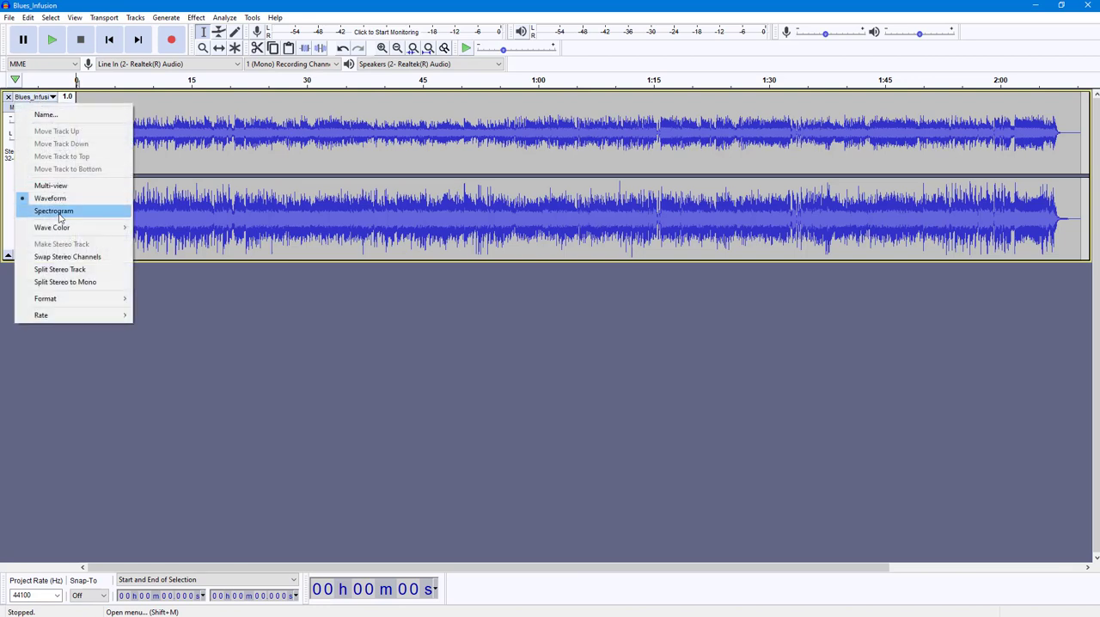
click(53, 210)
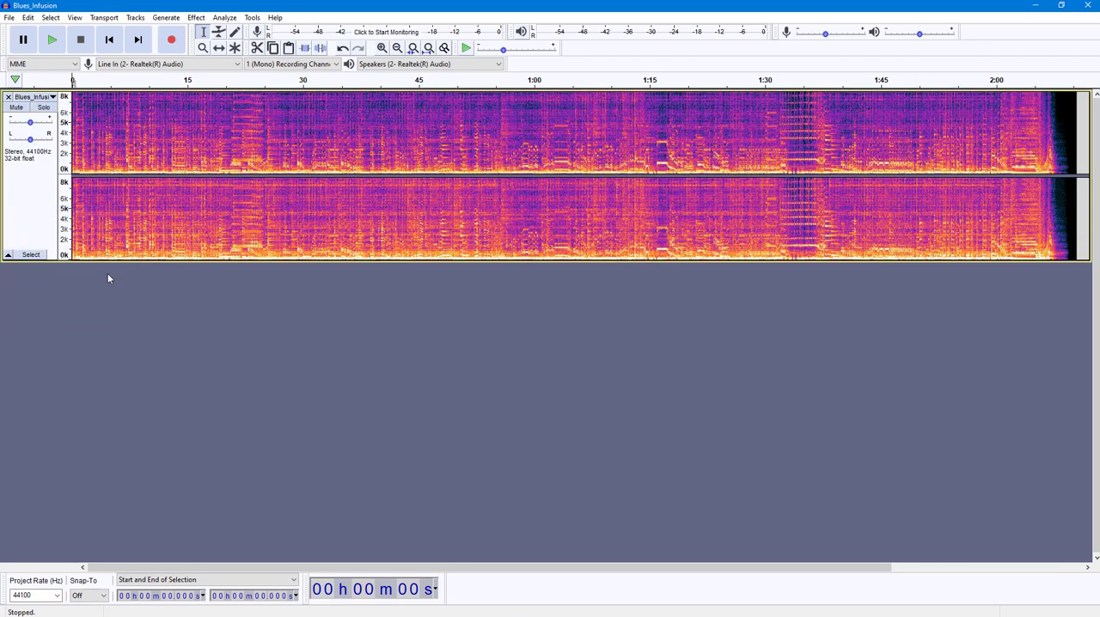
drag(38, 262, 38, 524)
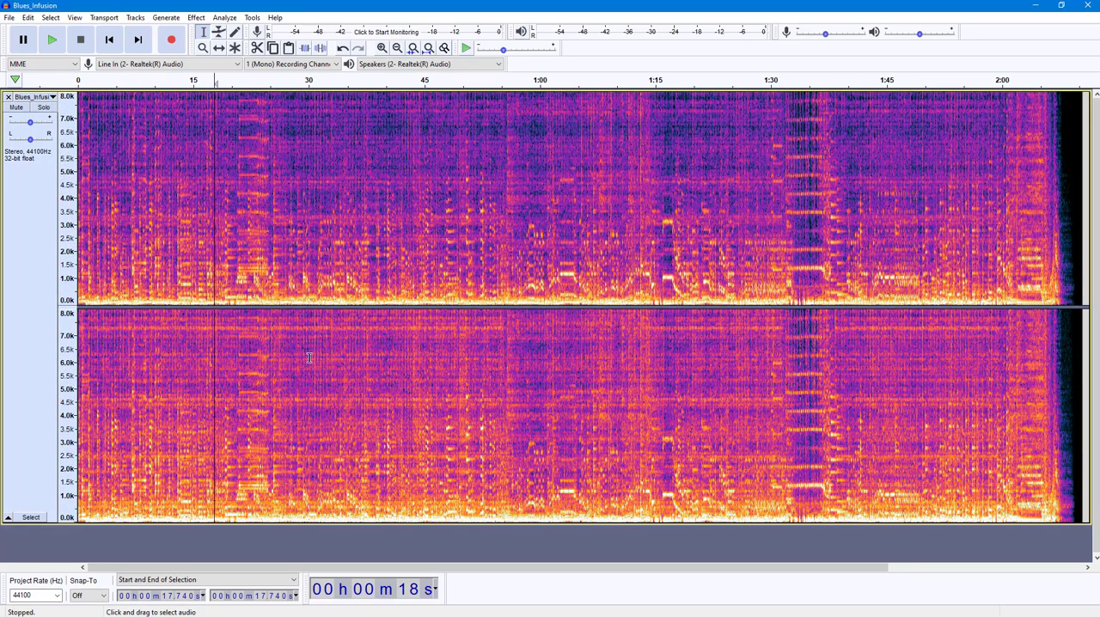
mouse_move(224, 213)
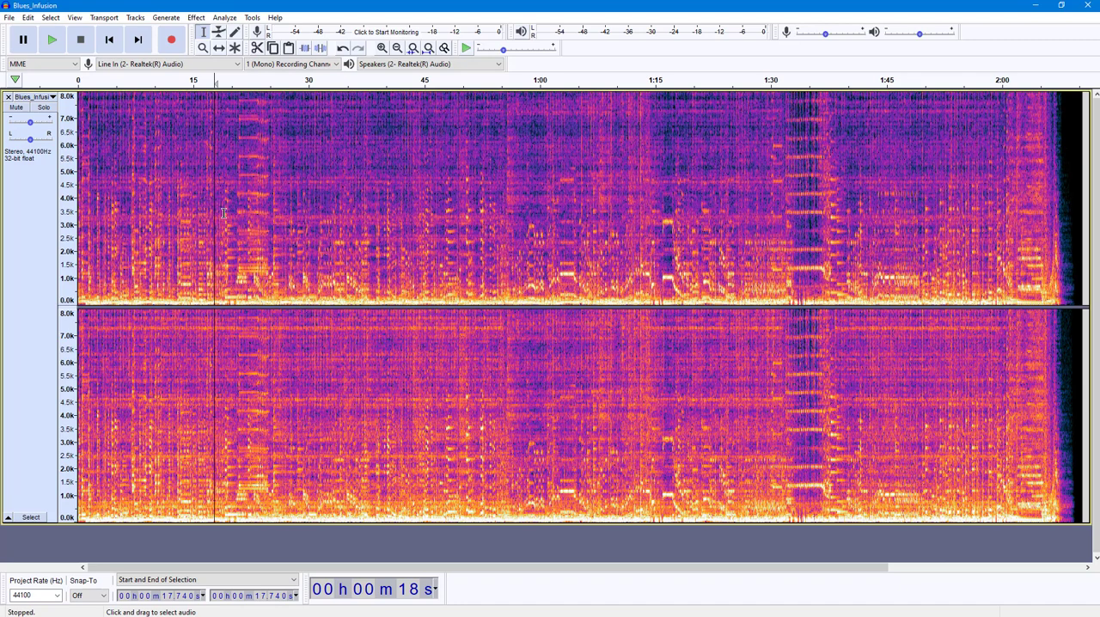
Play the Blues_Infusion track for a few seconds, then stop playback
click(54, 42)
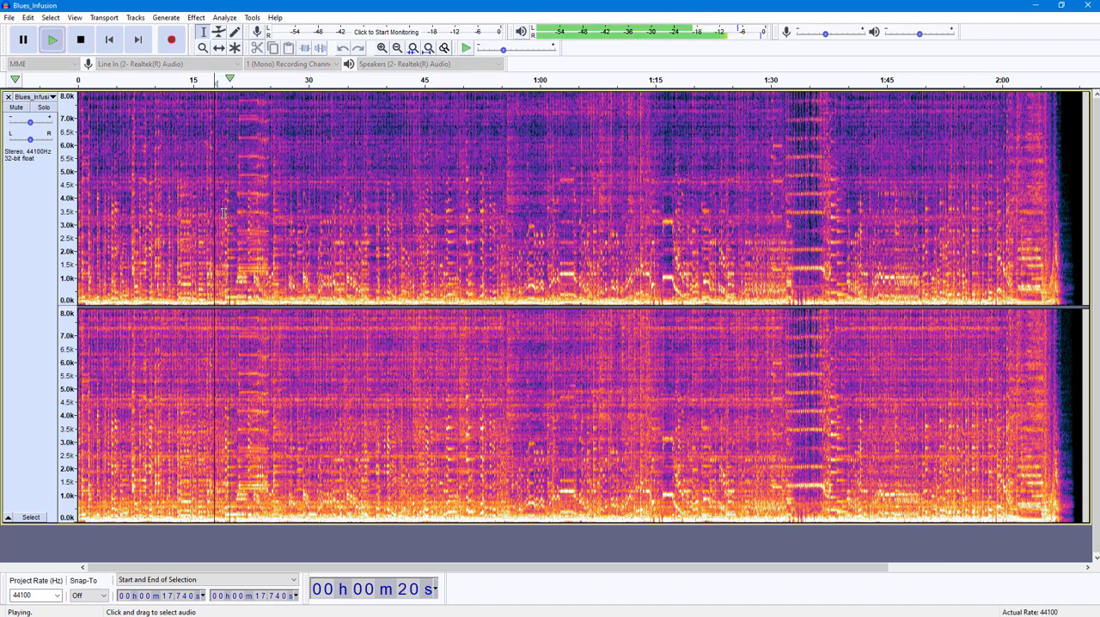
click(83, 43)
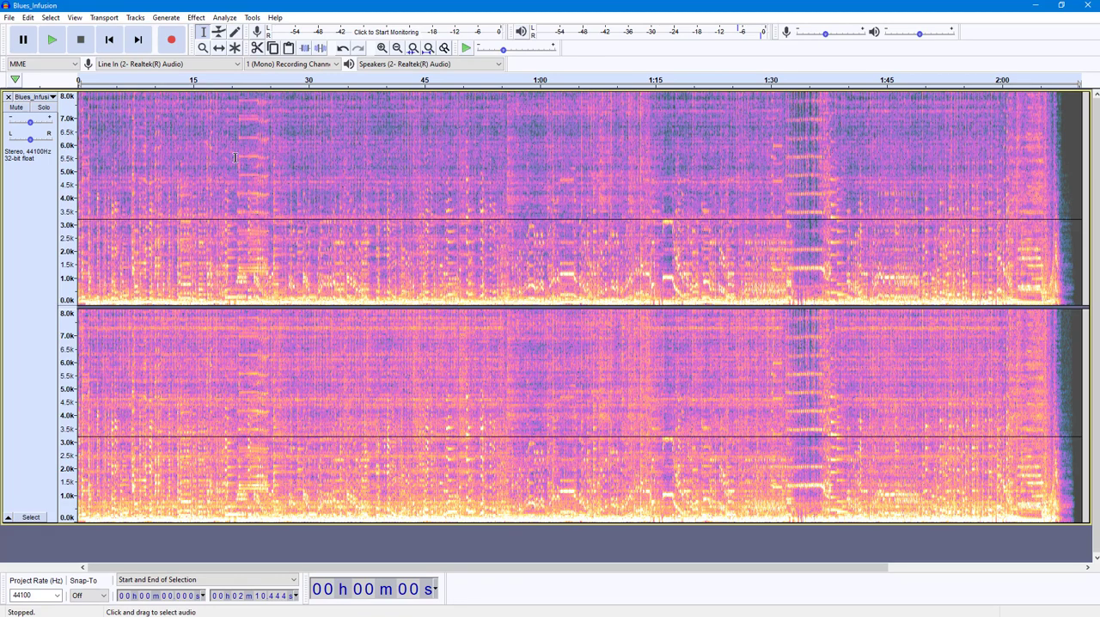
Choose Notch Filter from the Effect menu
click(199, 15)
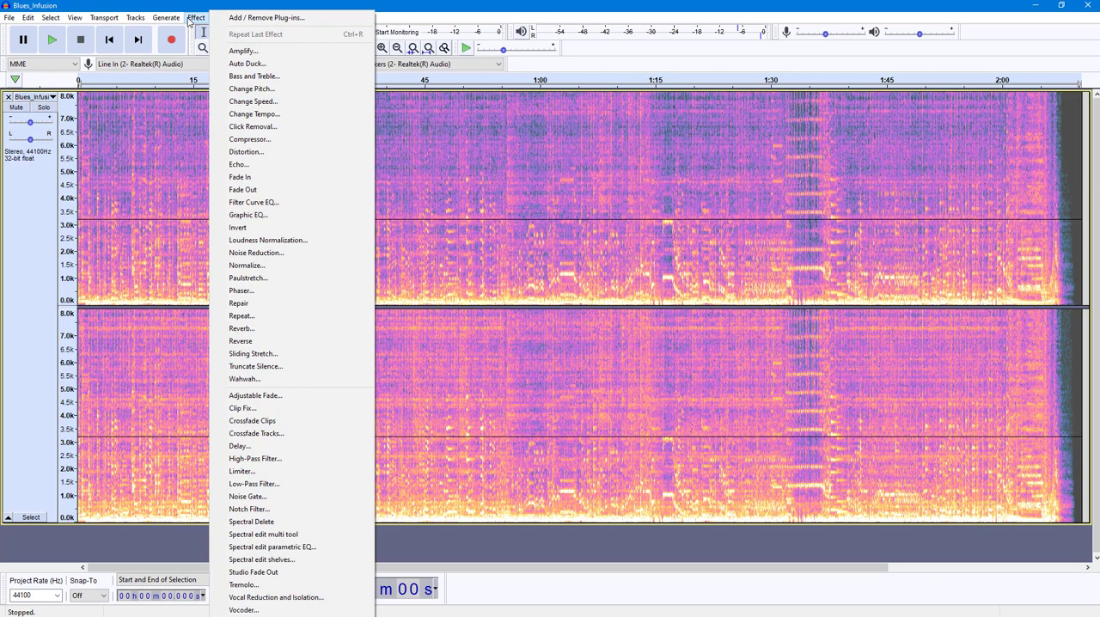
mouse_move(264, 508)
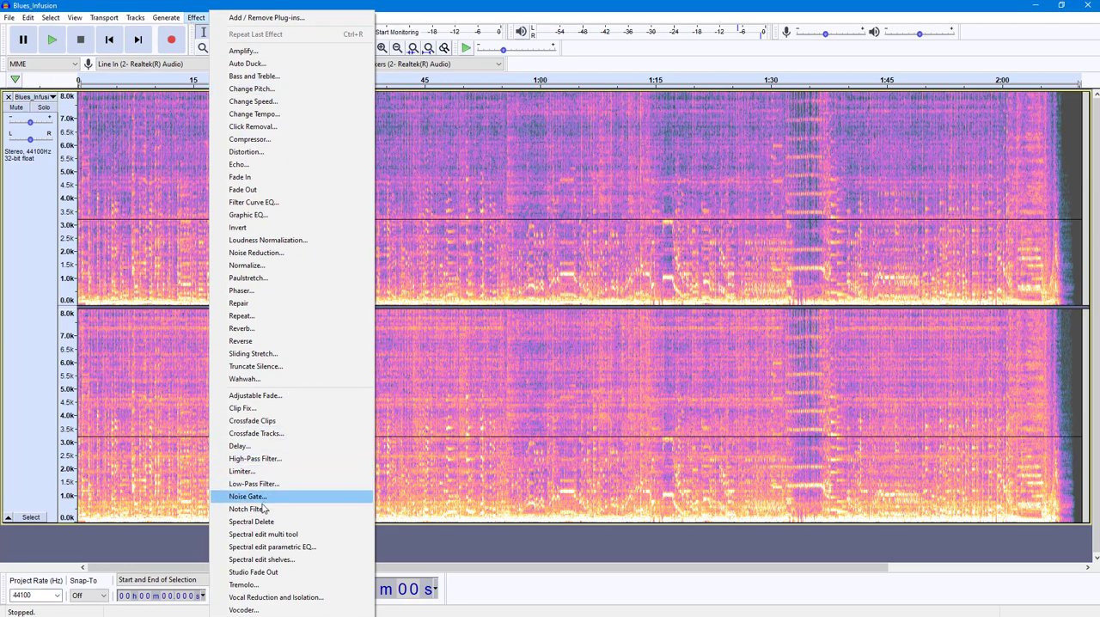
click(249, 508)
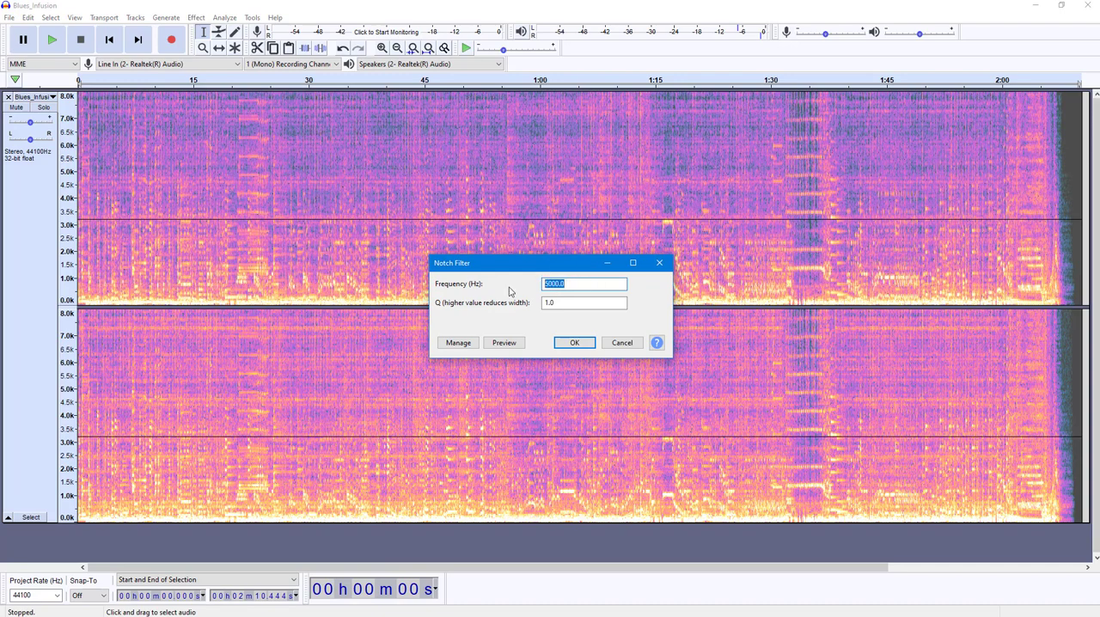
Apply a Notch Filter at 1000 Hz with Q 2.0
text(10)
click(584, 302)
text(2)
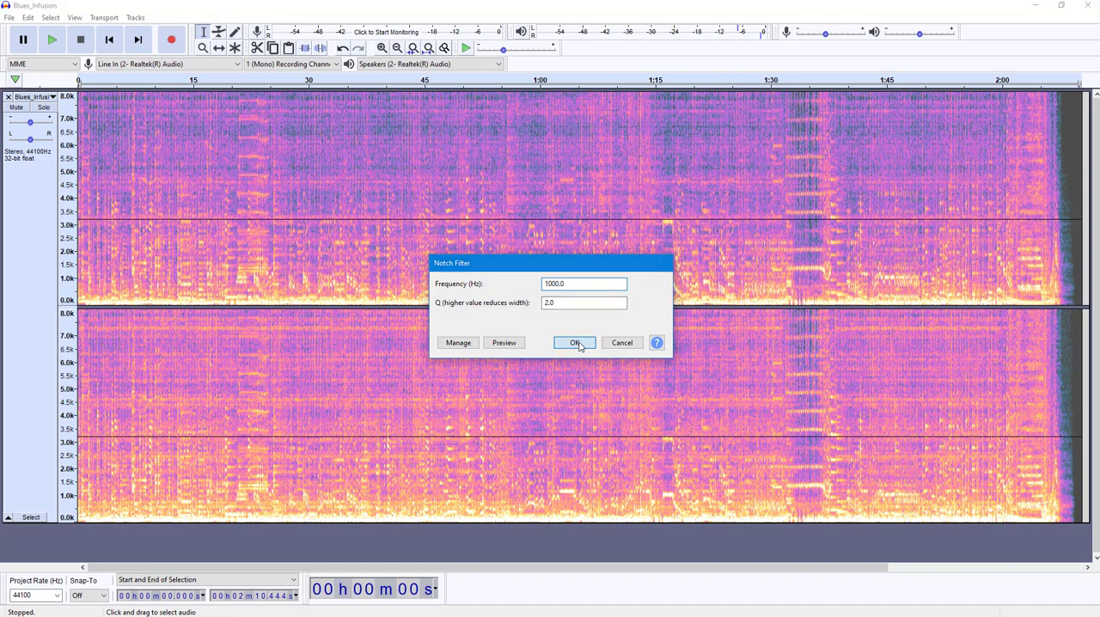
click(573, 342)
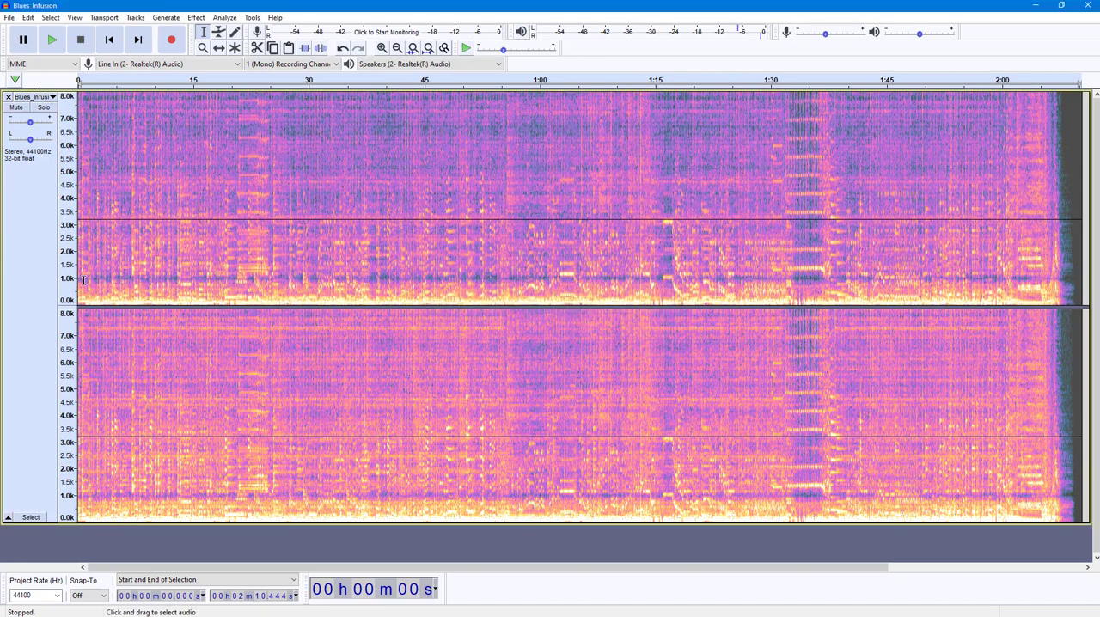
mouse_move(827, 285)
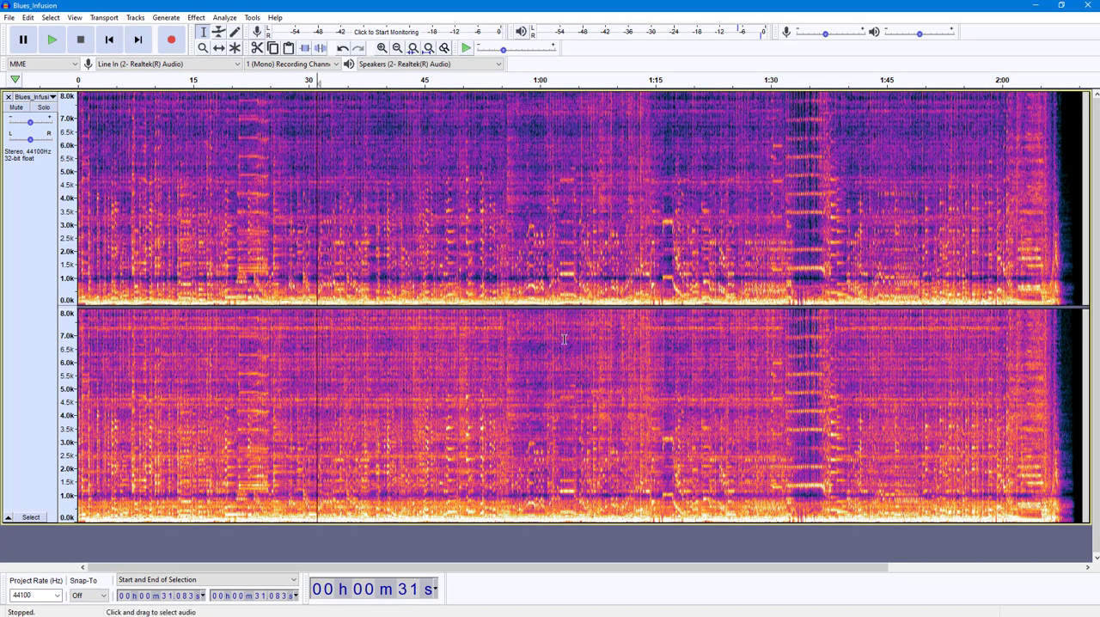
Deselect the track to inspect the dark 1 kHz notch band in the spectrogram
click(55, 43)
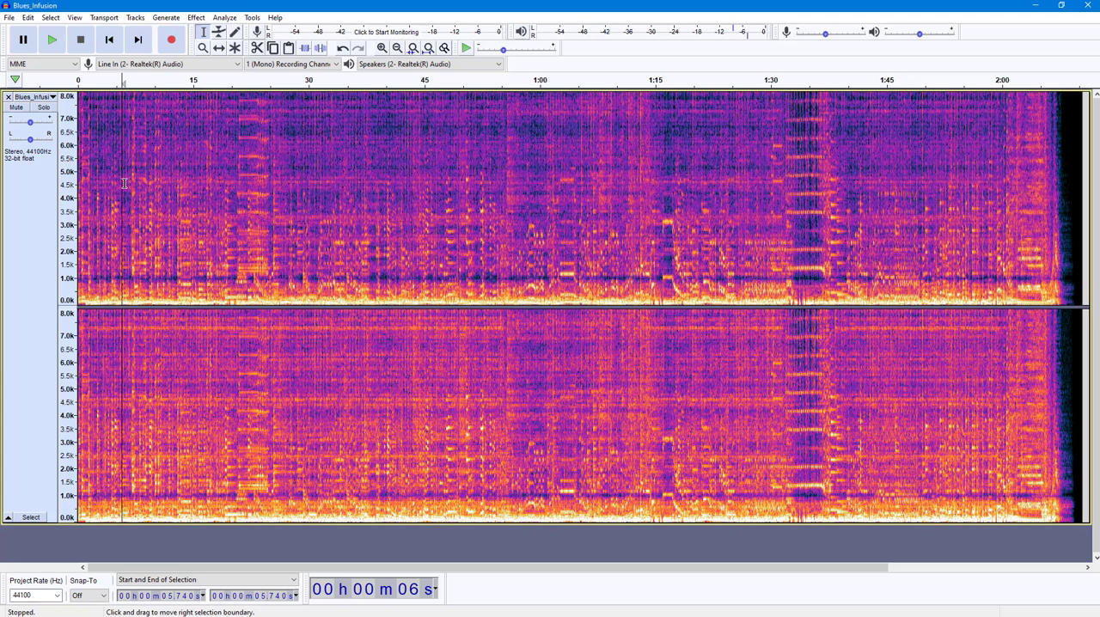
Apply a second Notch Filter with frequency 2000 Hz
click(198, 17)
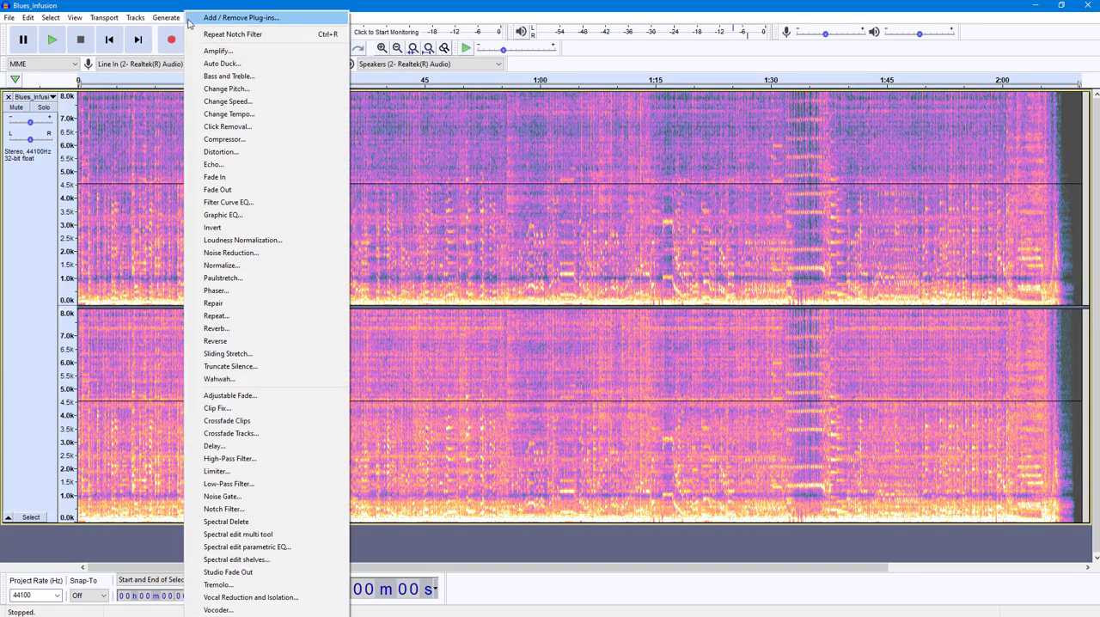
mouse_move(245, 508)
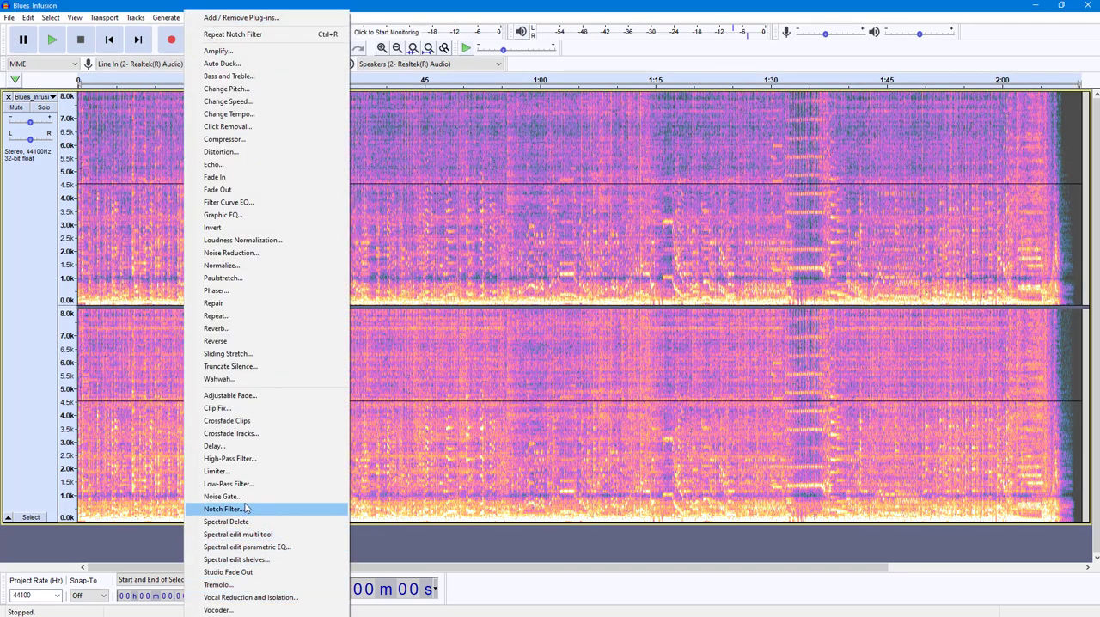
click(223, 508)
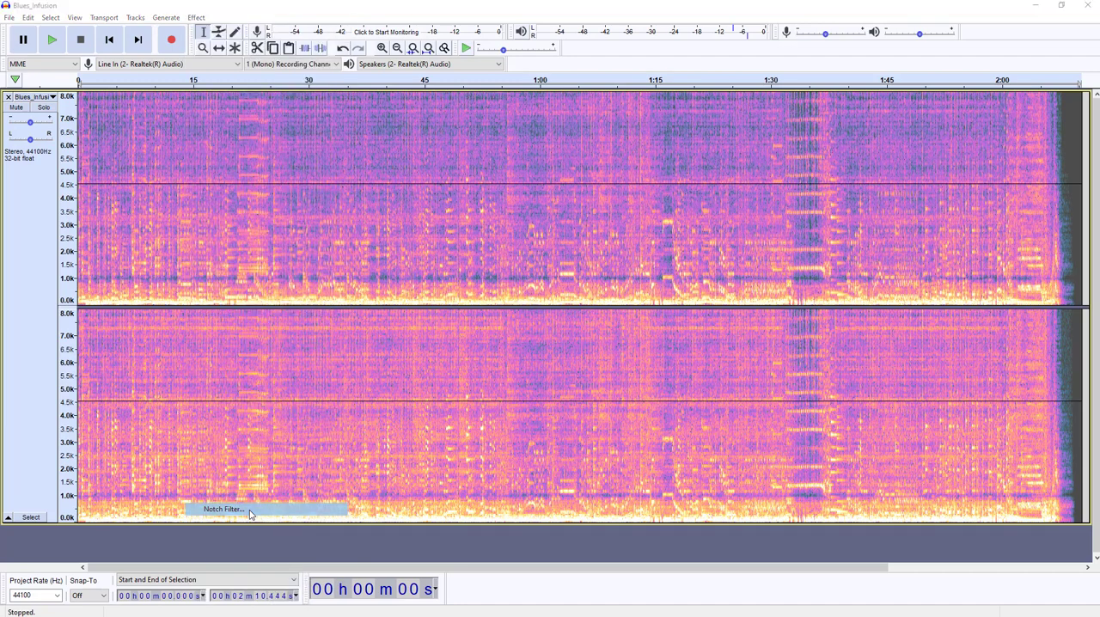
click(223, 508)
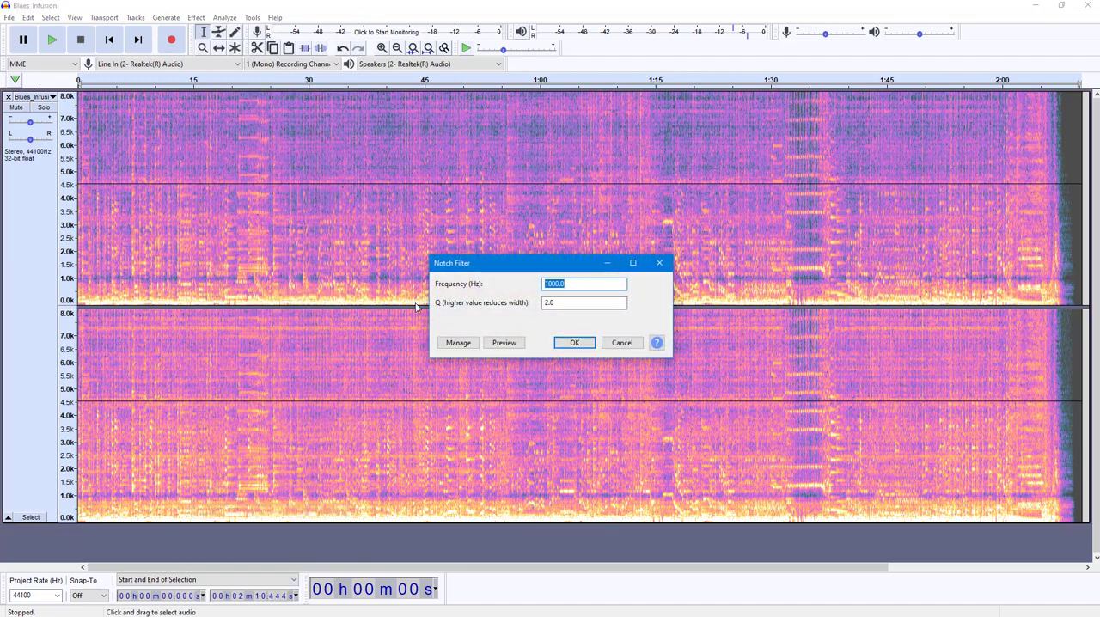
text(2000)
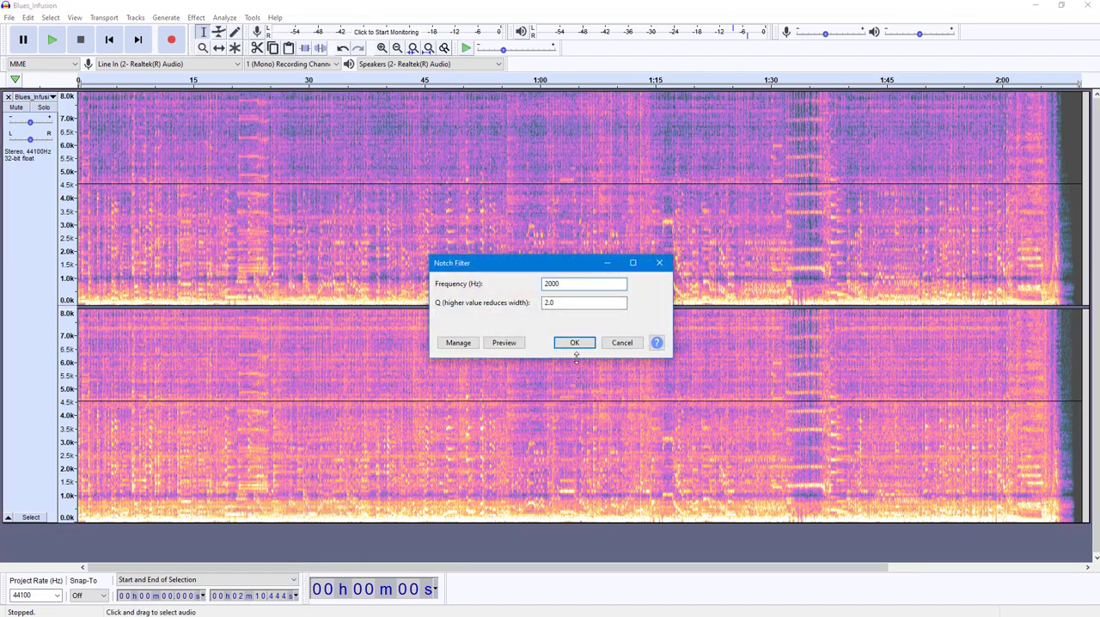
click(574, 342)
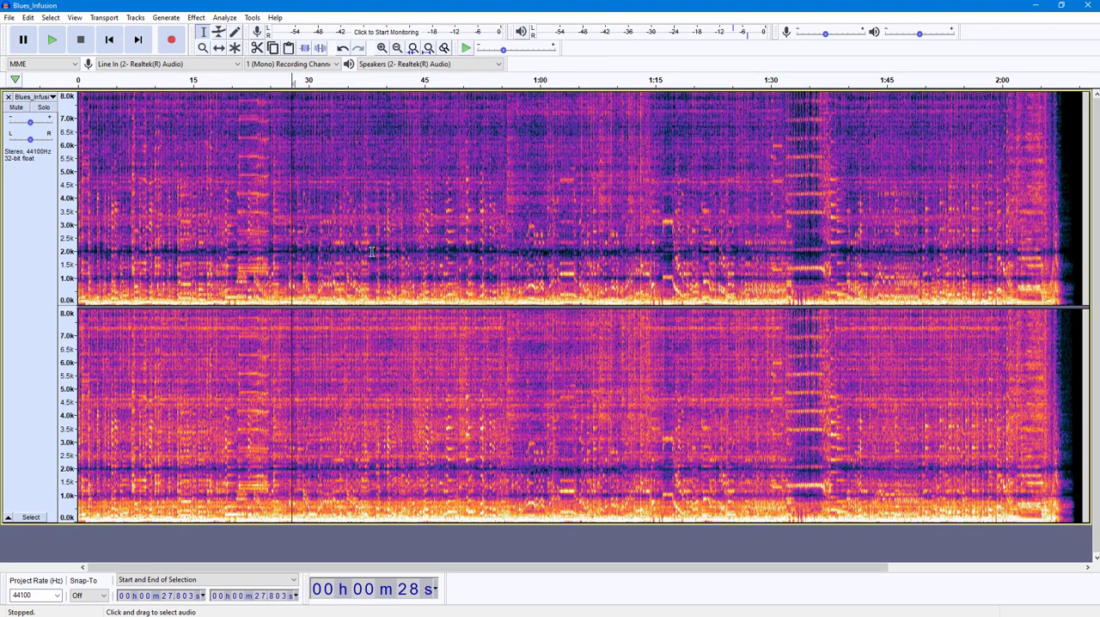
mouse_move(482, 292)
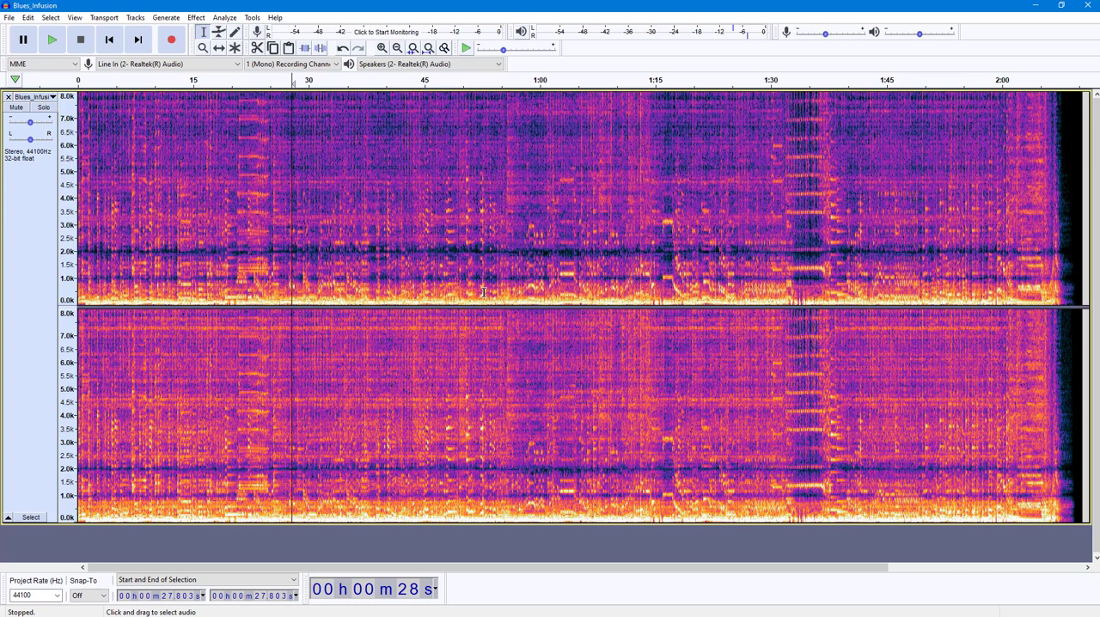
mouse_move(323, 284)
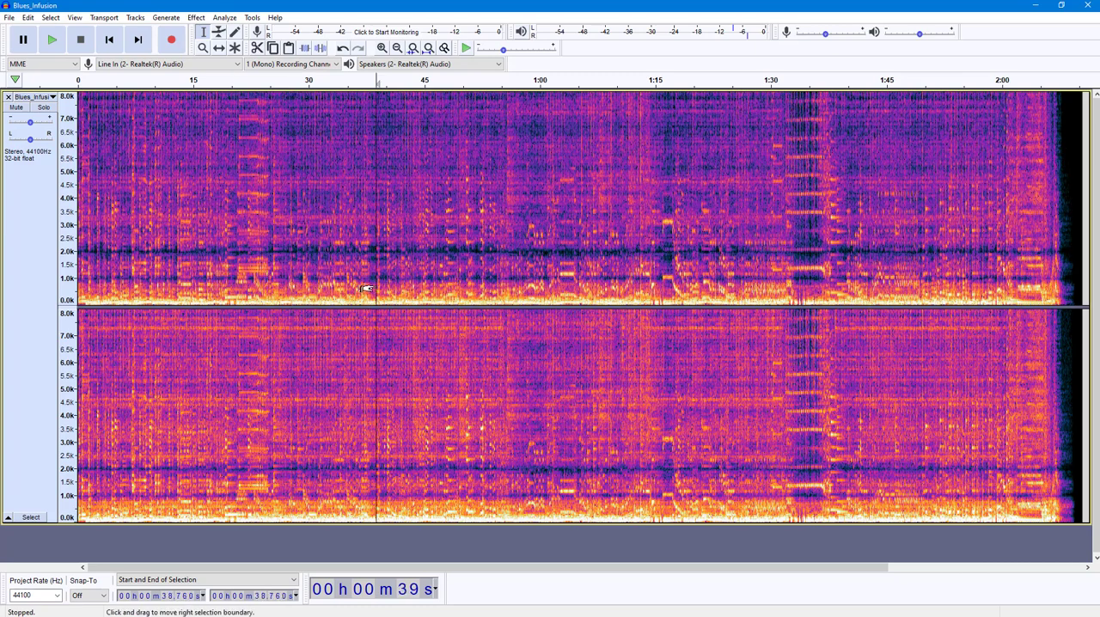
Play the twice-notched track from around 0:39
click(55, 45)
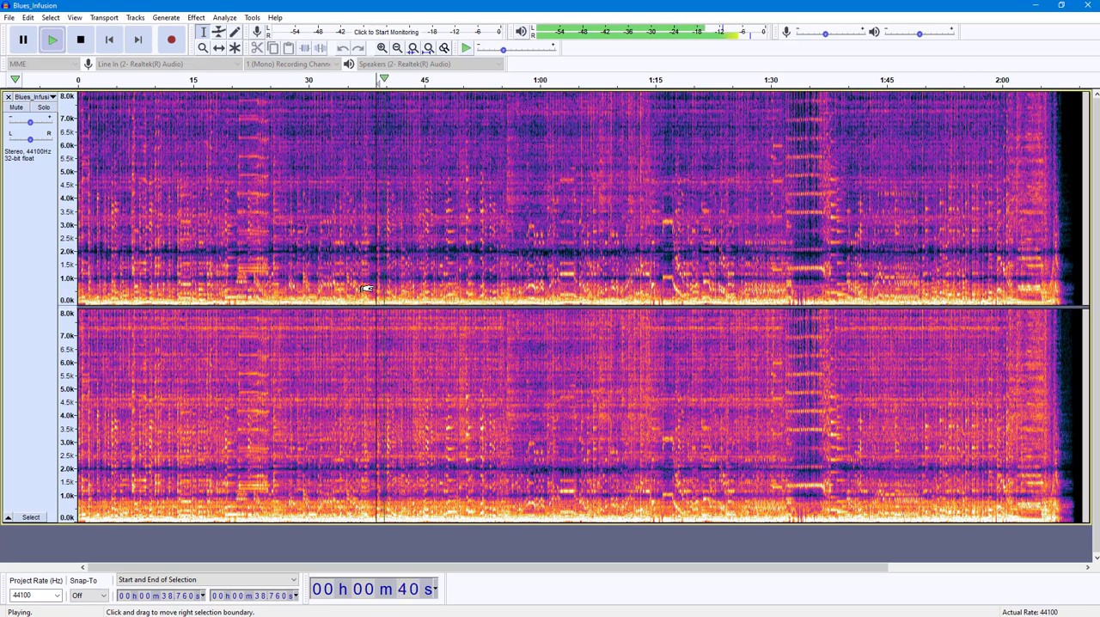